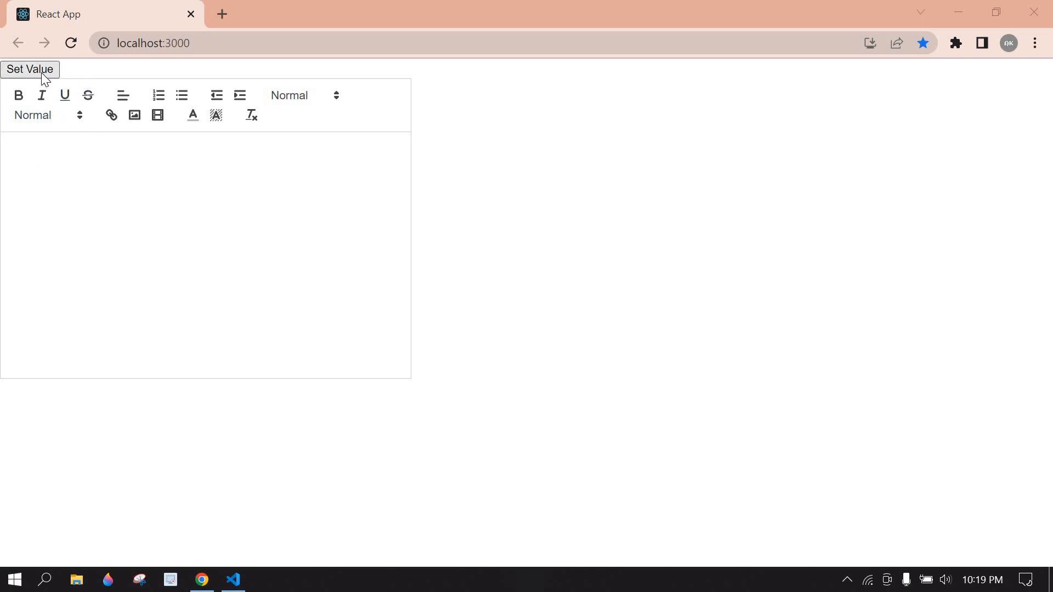
Fill the empty Quill editor with 'How to add value in react quilljs' via Set Value, then switch windows.
click(29, 69)
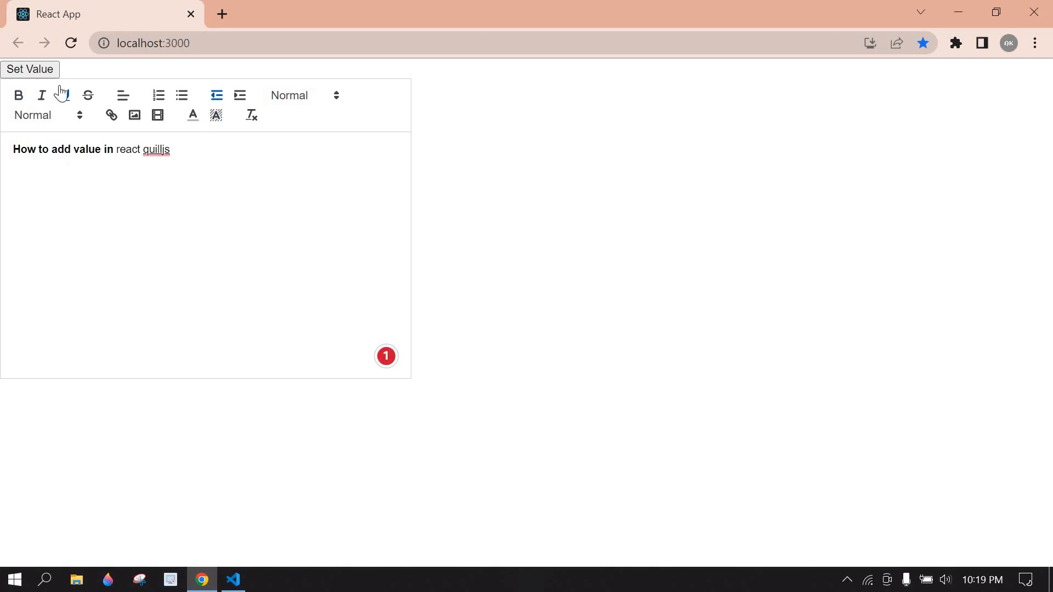
click(63, 94)
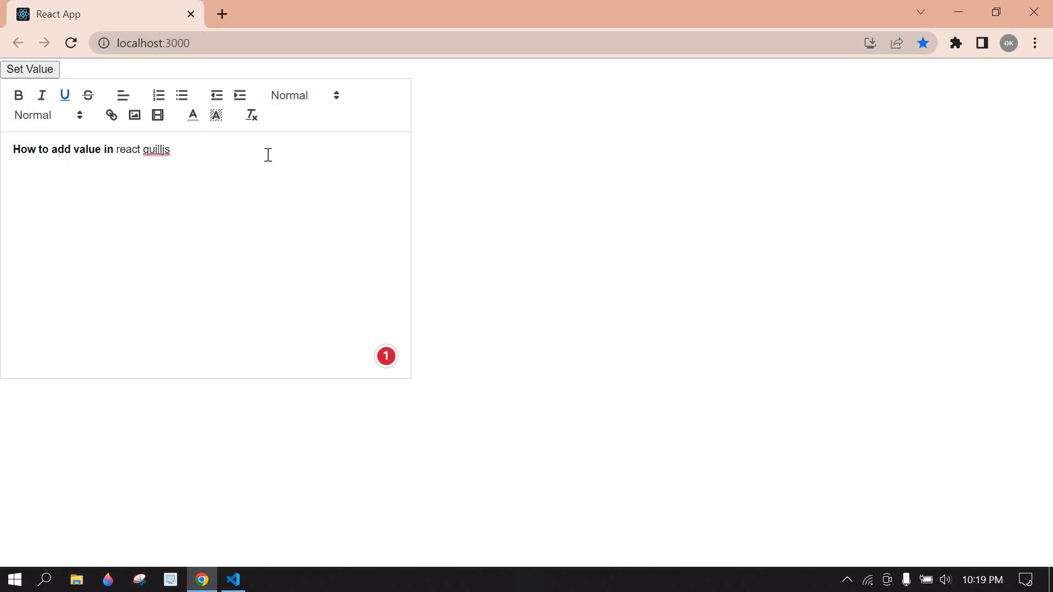
mouse_move(119, 217)
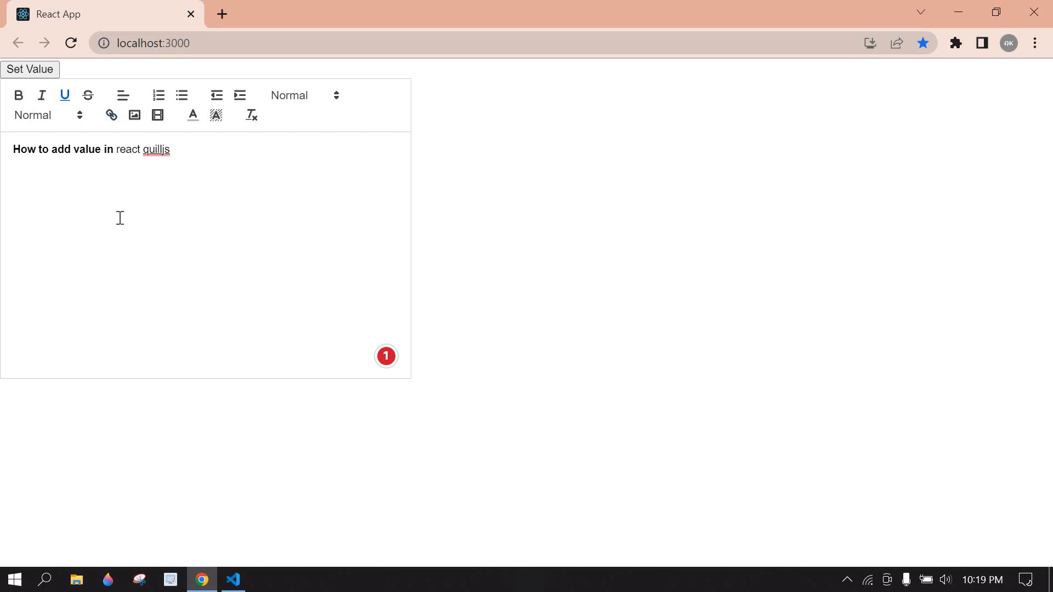
key(alt+tab)
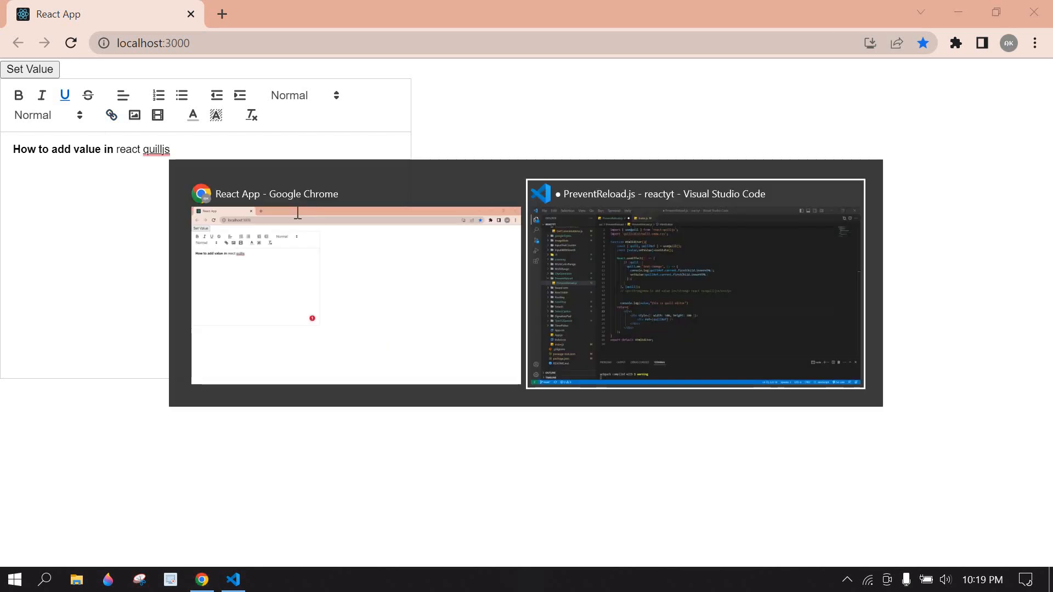
Add a 'Set Value' button wired to onClick={handleAdd} in the component markup.
click(696, 282)
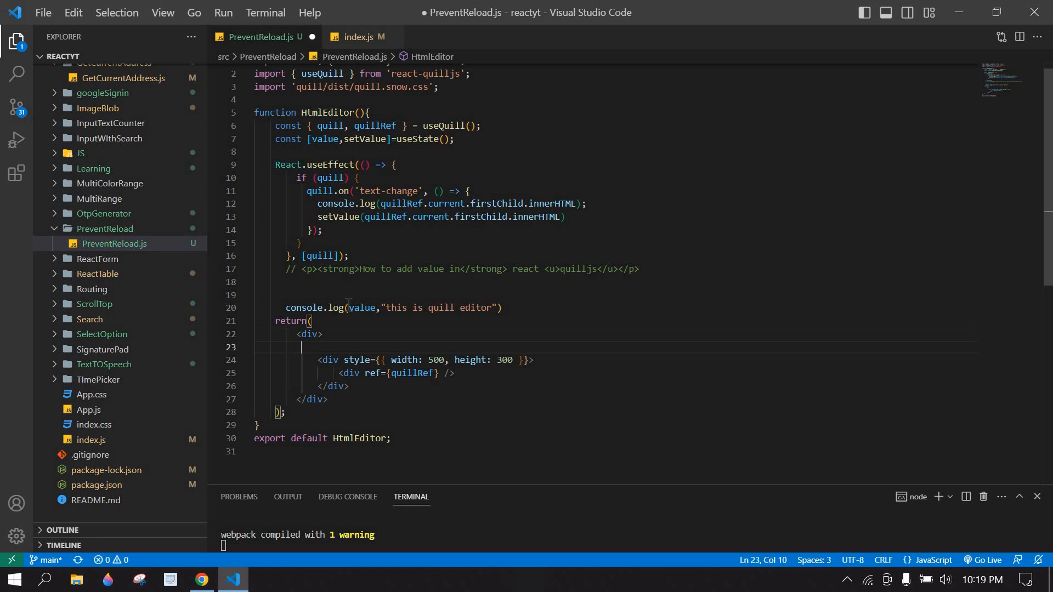
text(<button></button>)
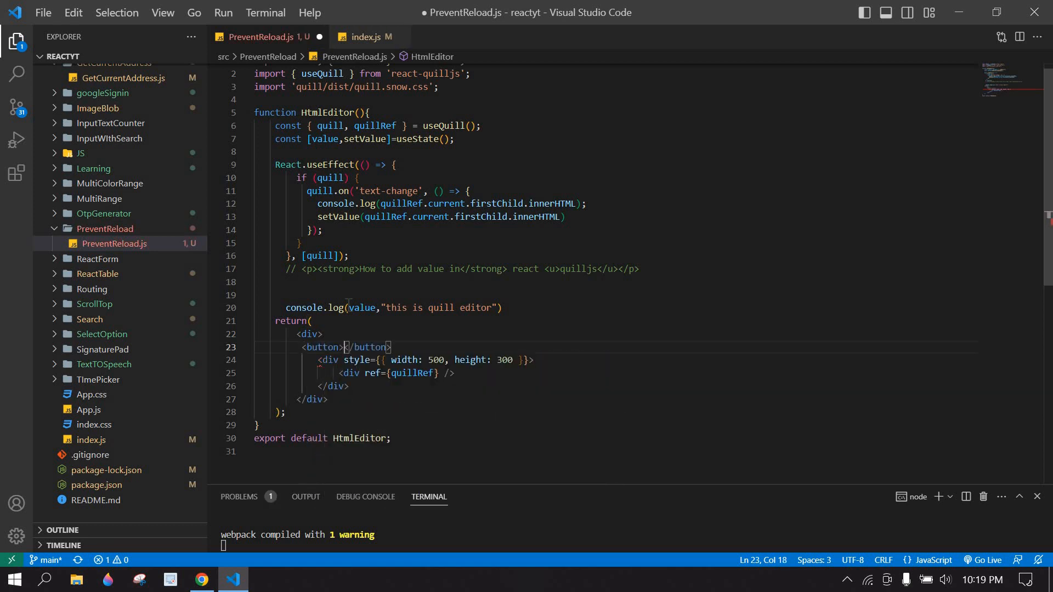
text(Get)
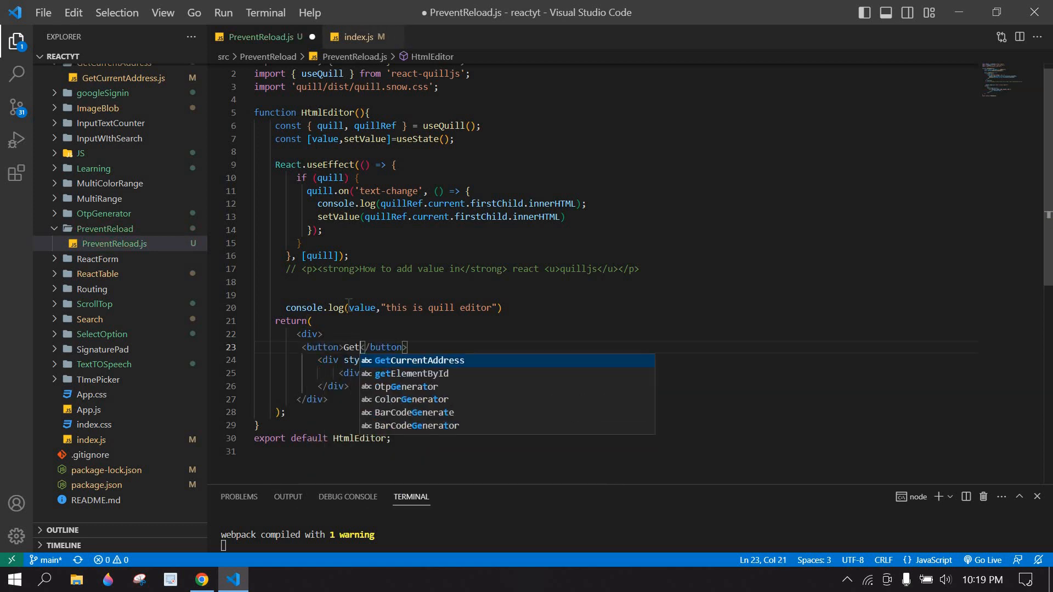
text(Set Value)
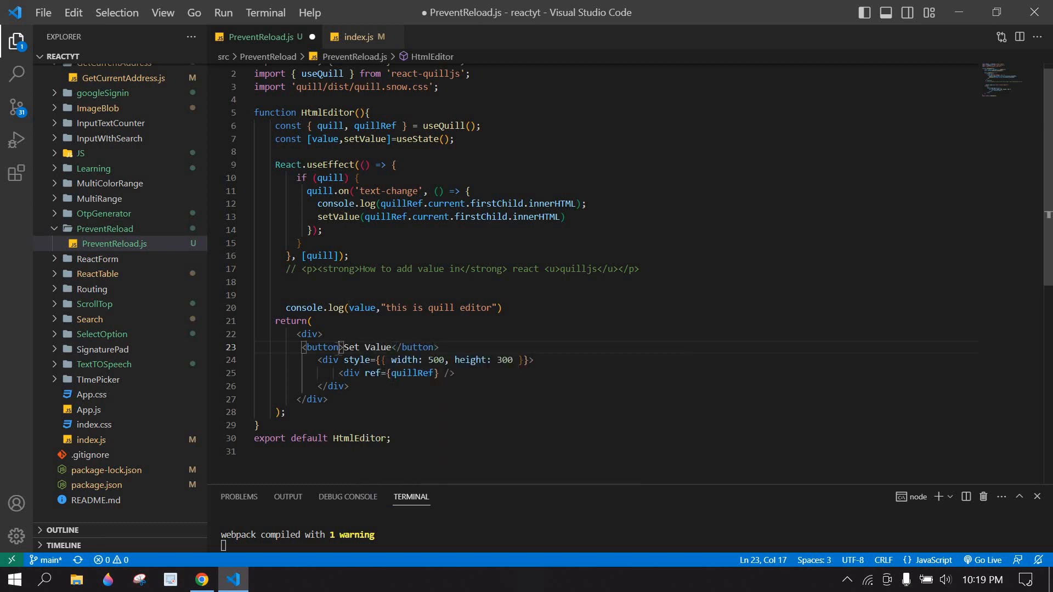
text(onClick={})
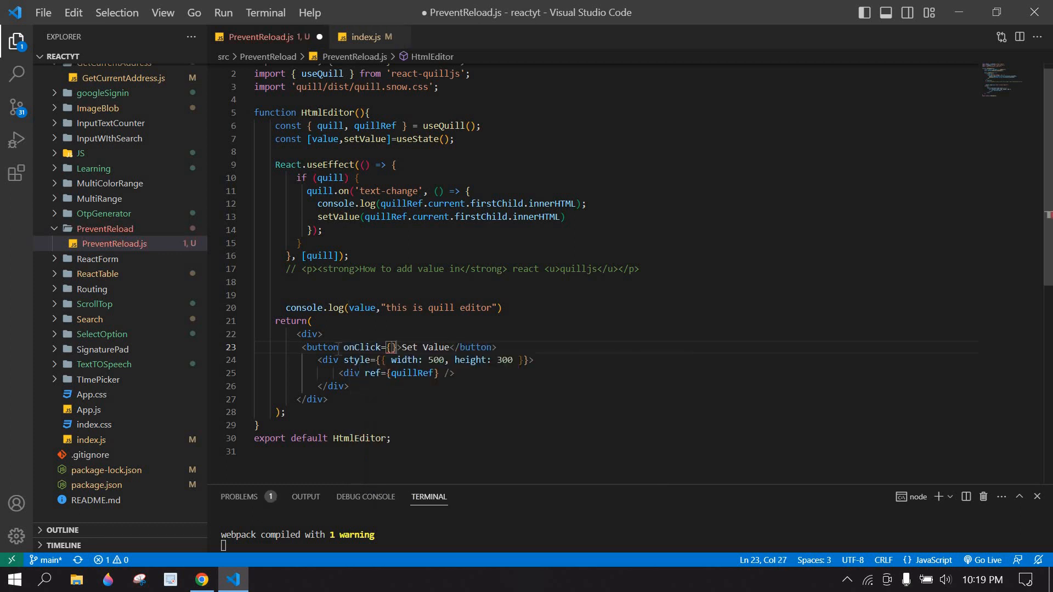
text(handleAdd)
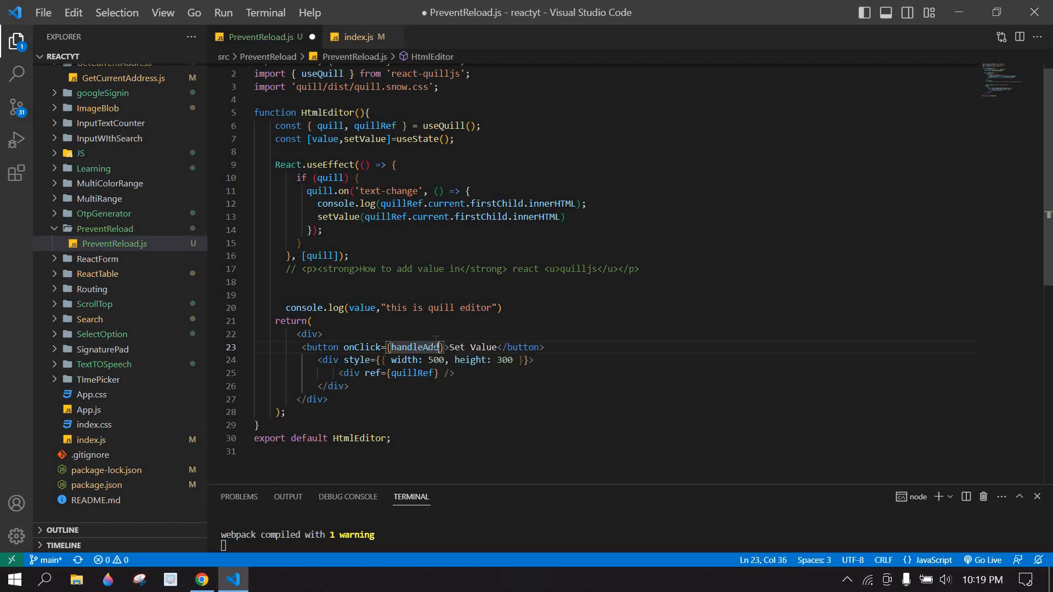
Define const handleAdd calling quill.clipboard.dangerouslyPasteHTML with the commented sentence HTML.
double_click(417, 348)
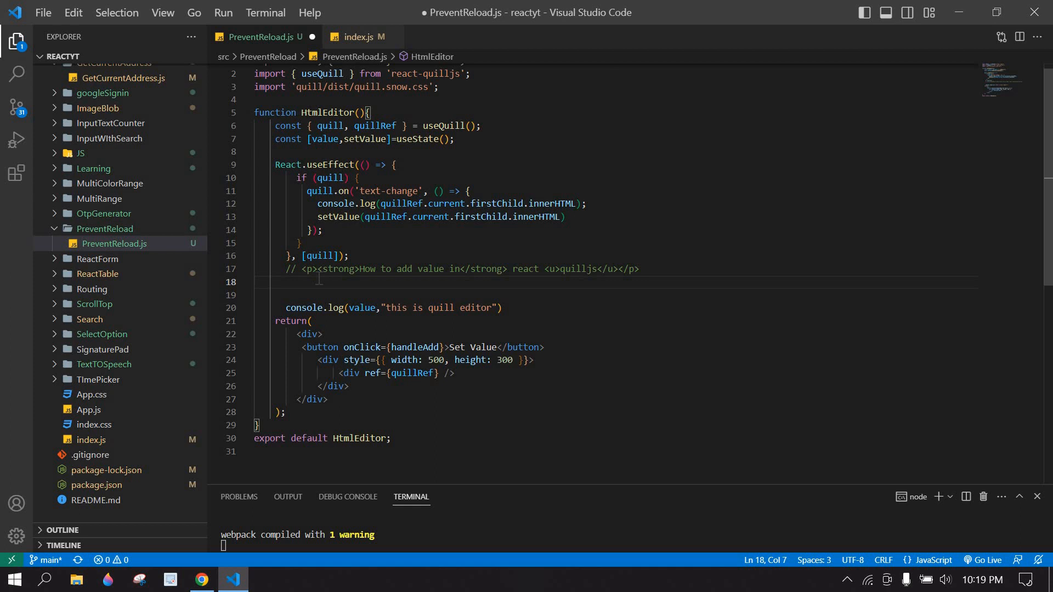
text(const)
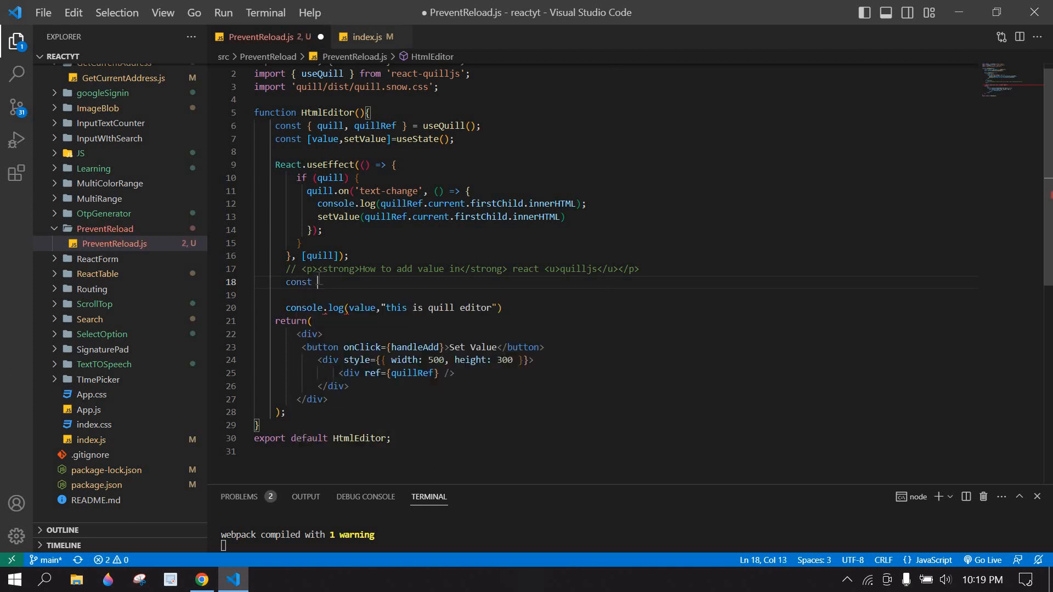
text(handleAdd = () =>{)
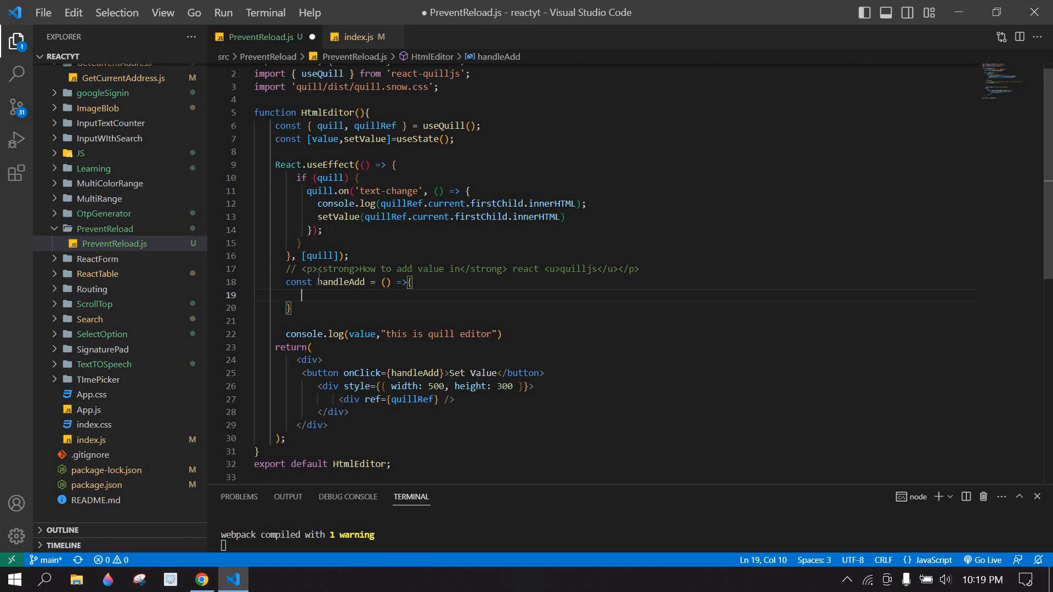
double_click(330, 125)
text(quill)
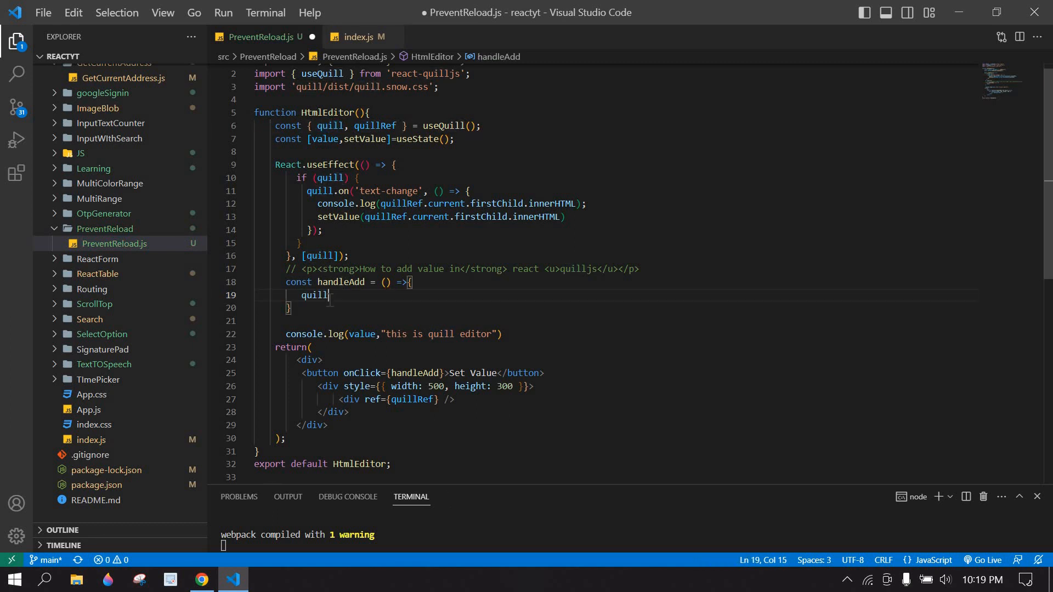
text(.clipboard)
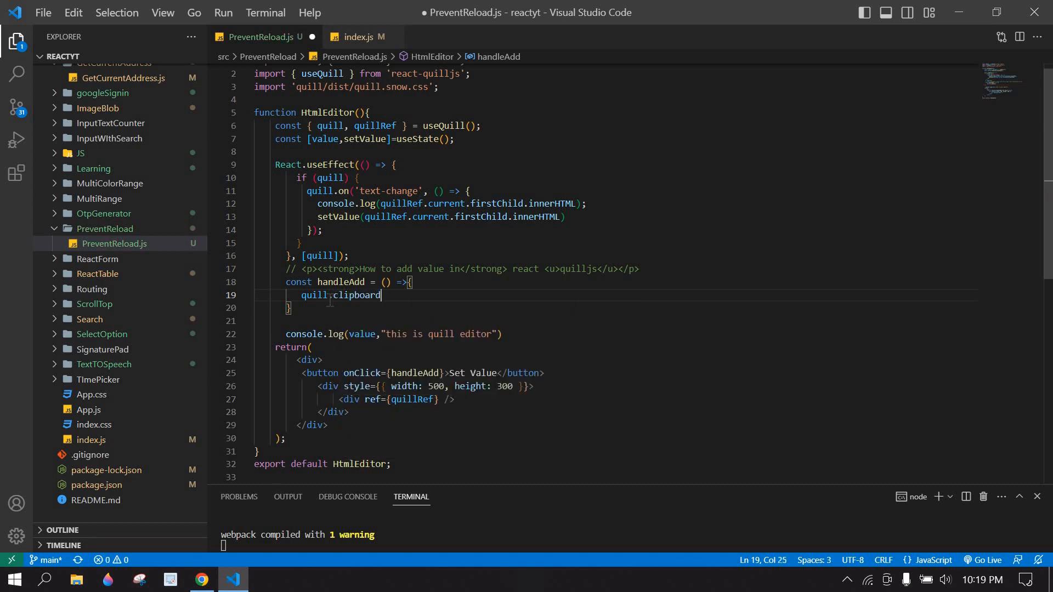
text(.dangerouslyPasteHTML)
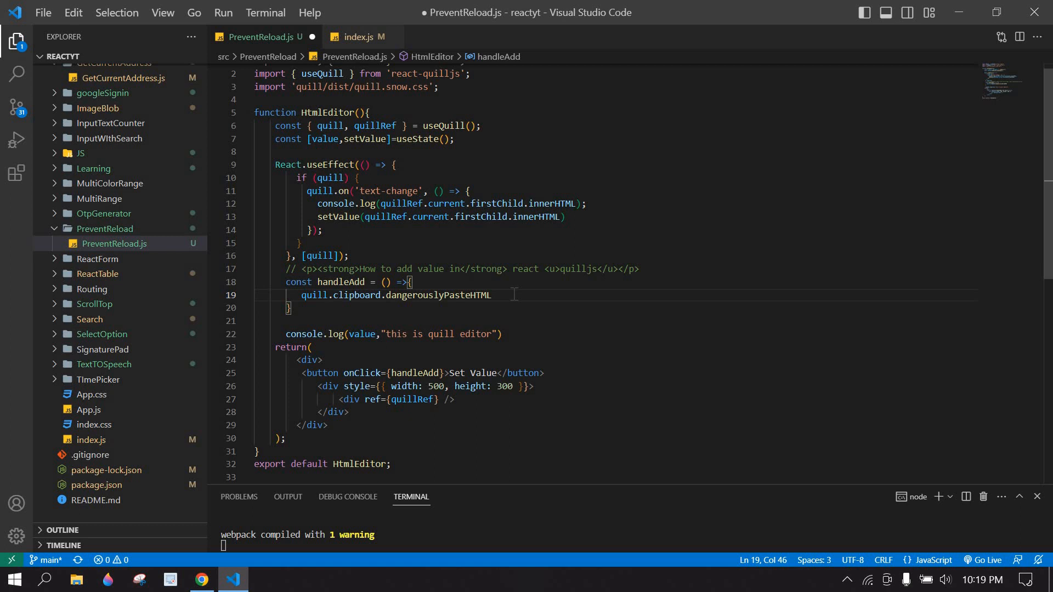
text((""))
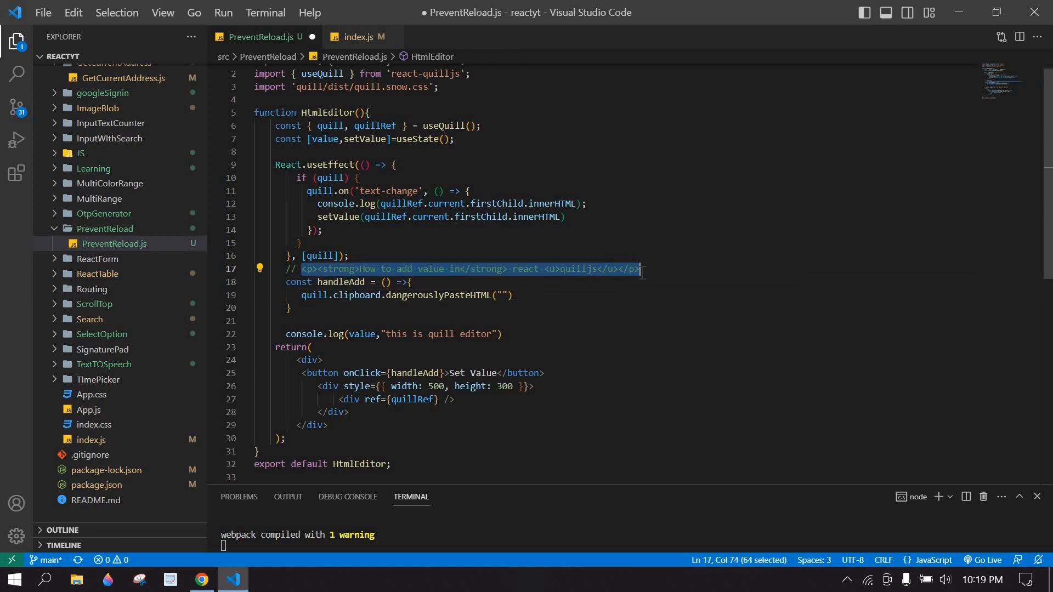
click(500, 296)
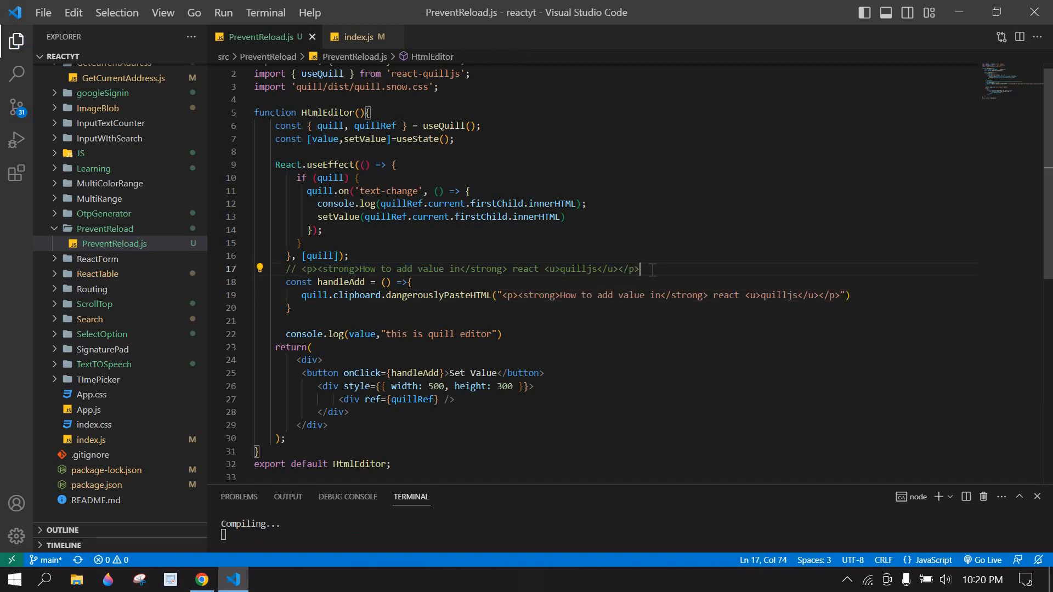
Reload the page in Chrome and verify Set Value inserts the sentence into the editor.
click(200, 579)
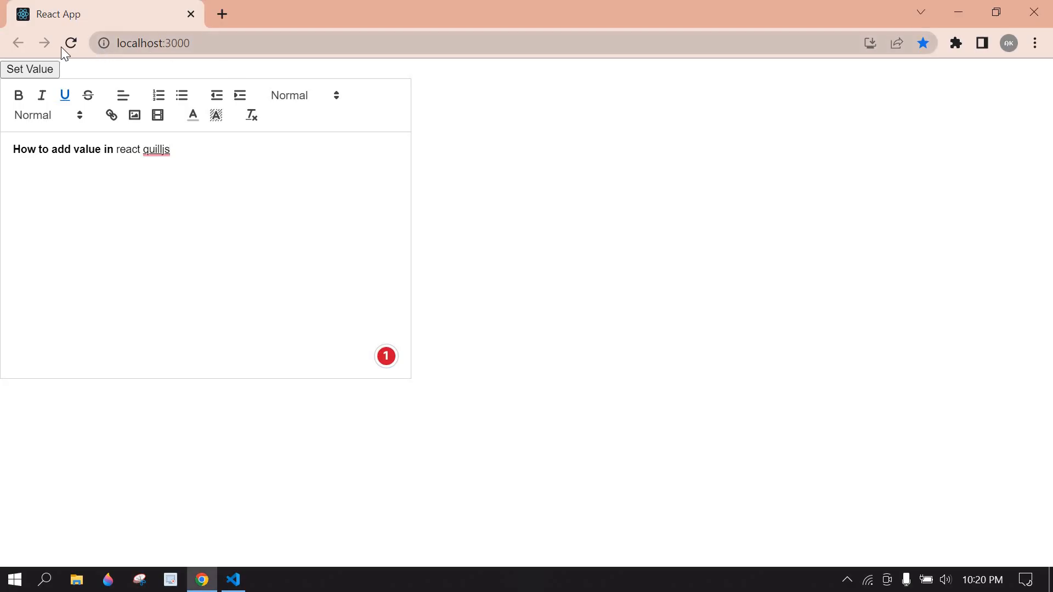
click(29, 69)
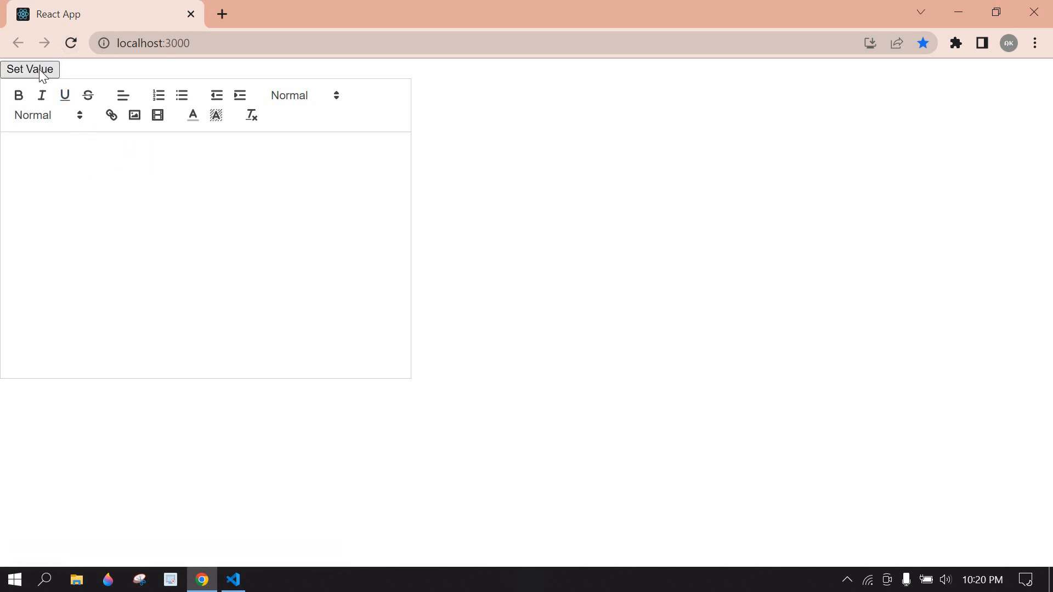
click(30, 69)
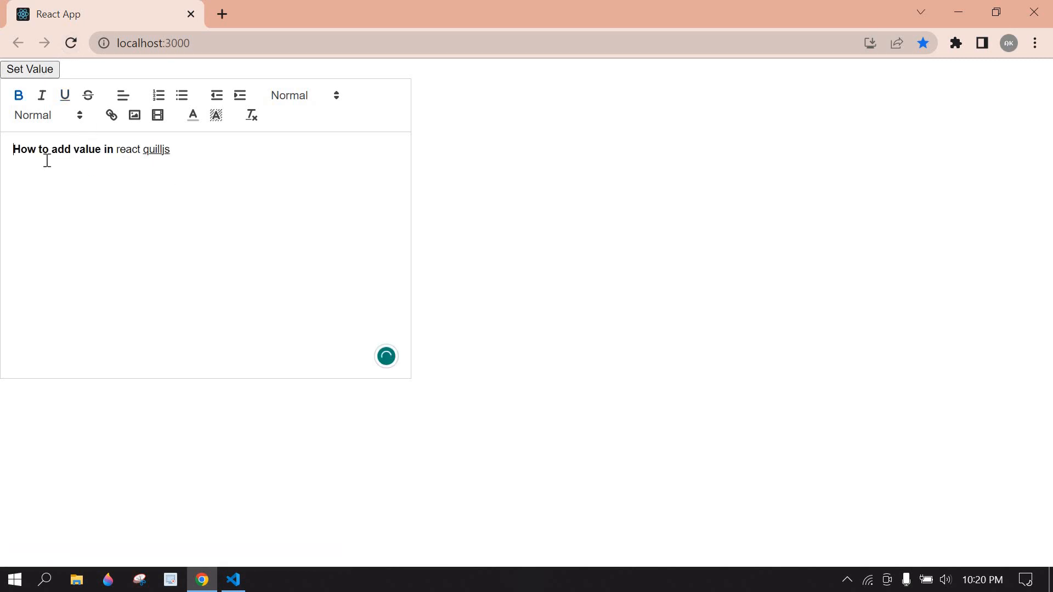
click(233, 579)
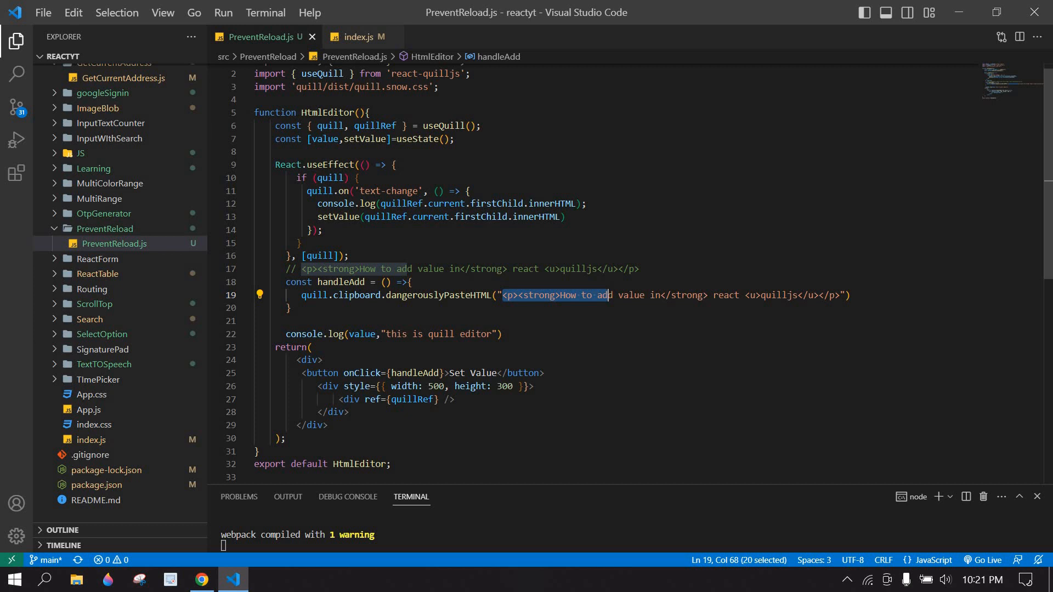